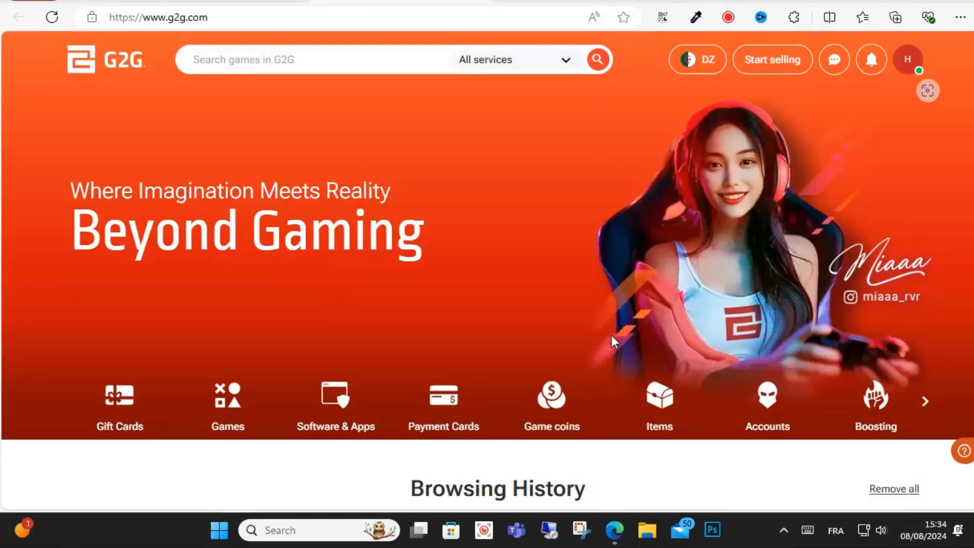
mouse_move(621, 340)
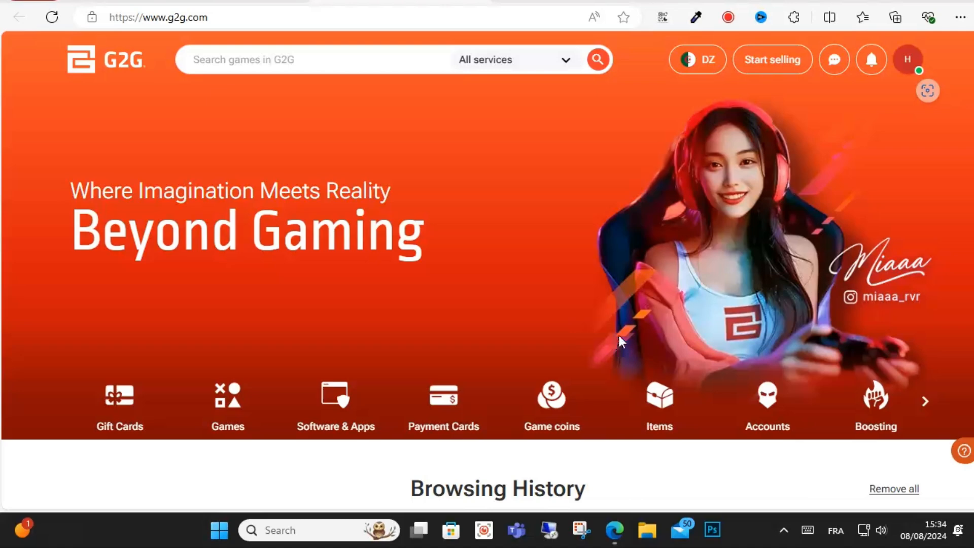
mouse_move(817, 127)
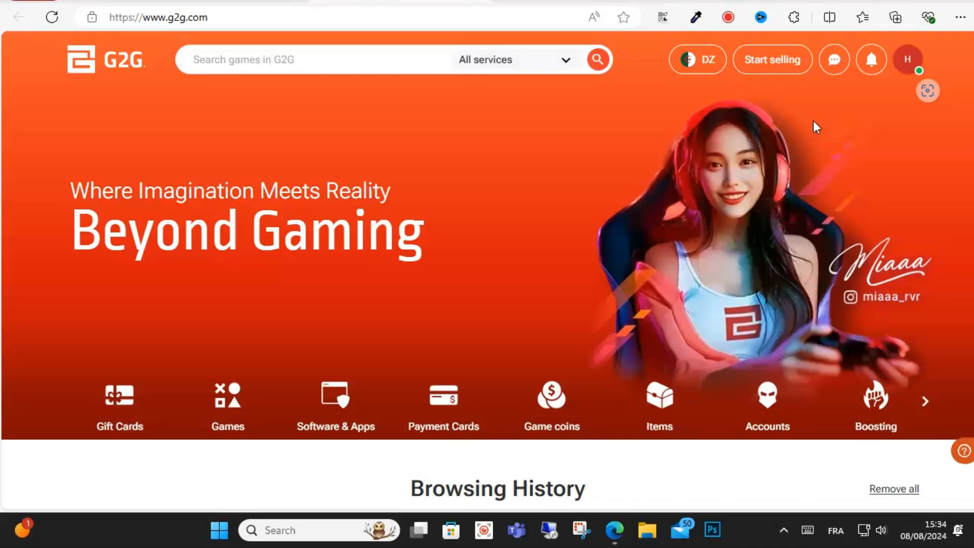
Search help for 'delete account' and open the 'How do I delete my account?' article.
scroll("down", 3)
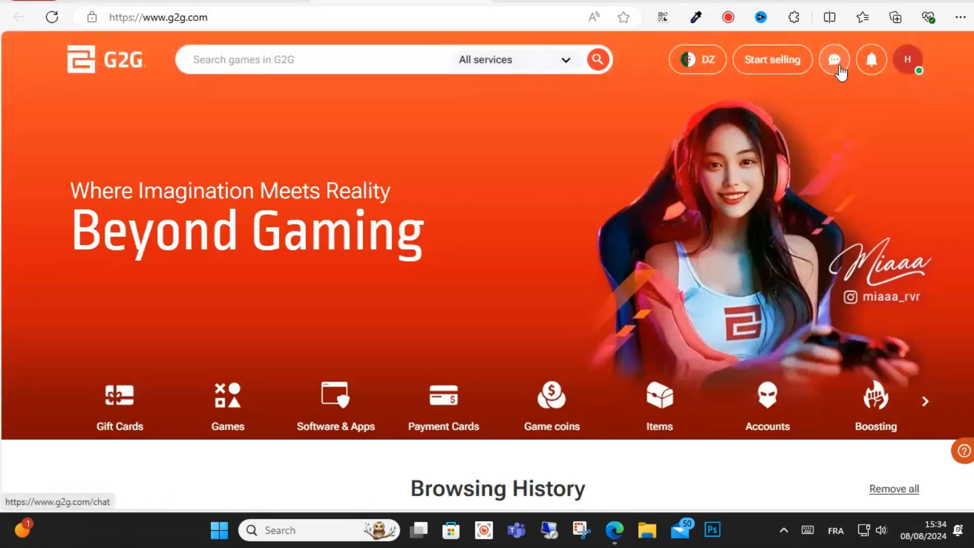
left_click(834, 60)
type("delete account")
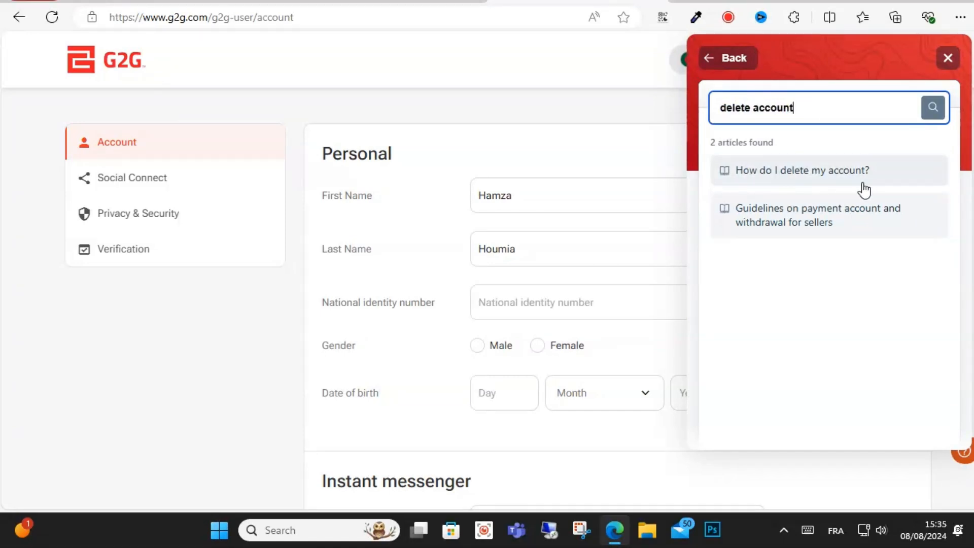
left_click(801, 170)
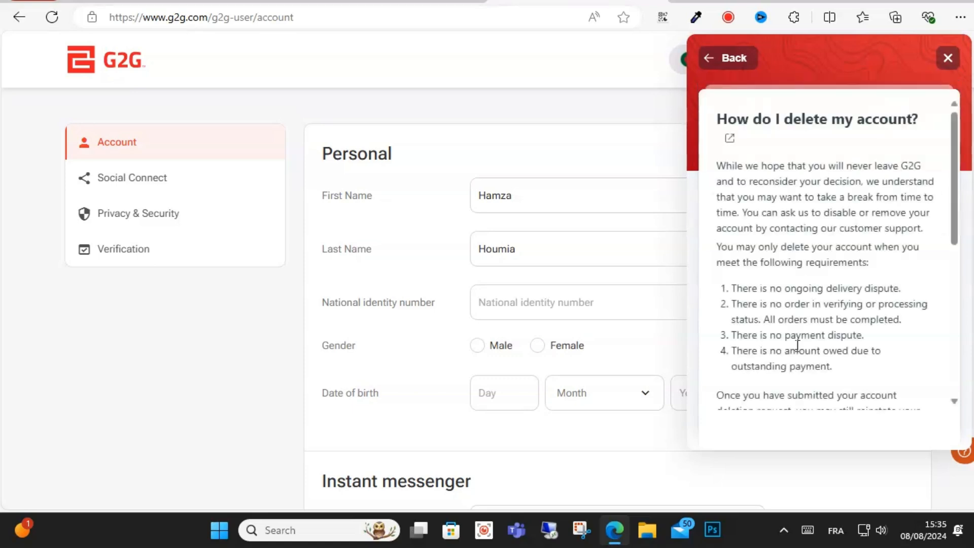
Reach the Additional notes and highlight 'contacting support' for PC users.
scroll("down", 3)
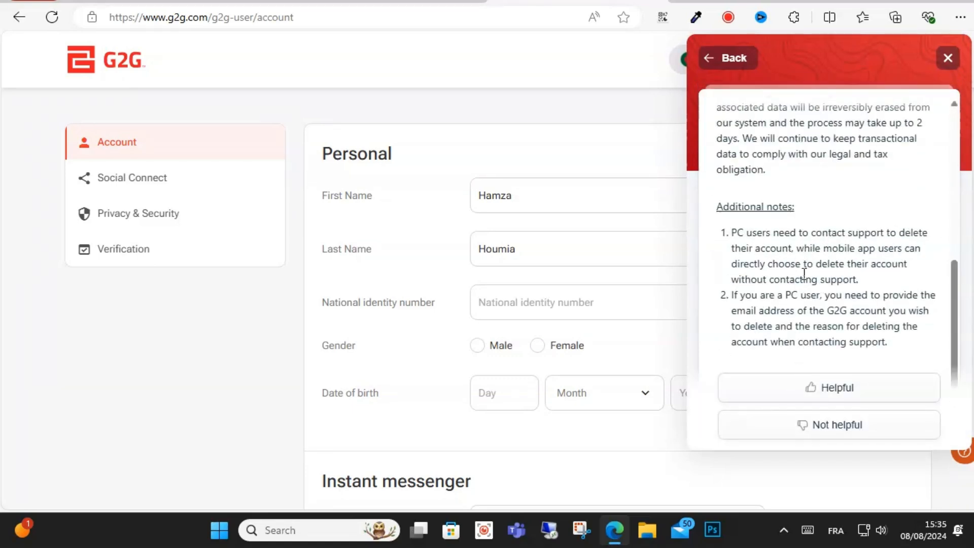
scroll("down", 3)
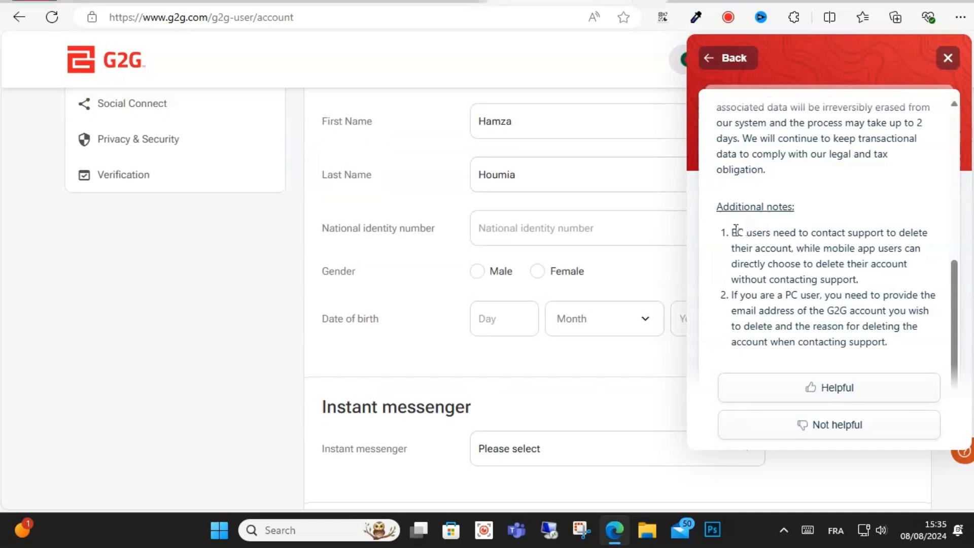
left_click_drag(784, 233, 916, 232)
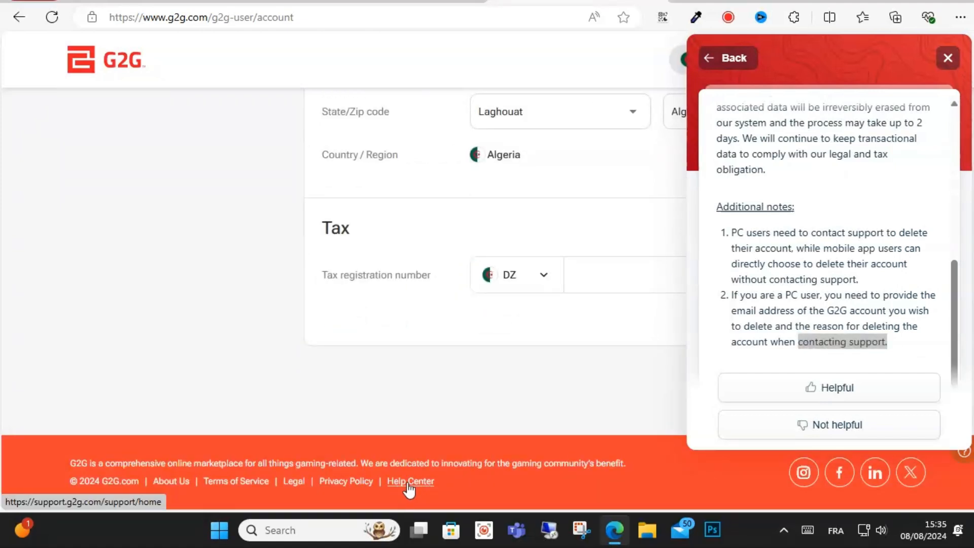
mouse_move(446, 408)
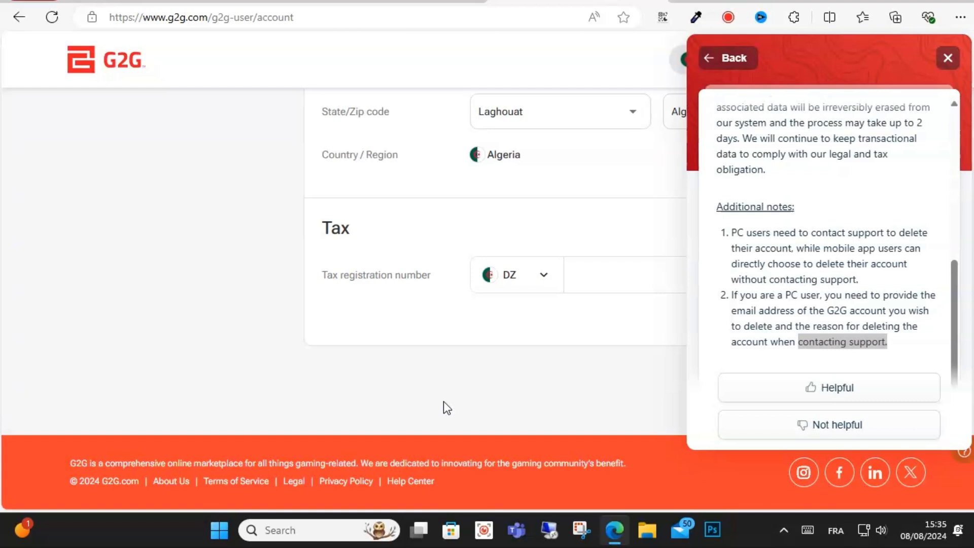
scroll("up", 3)
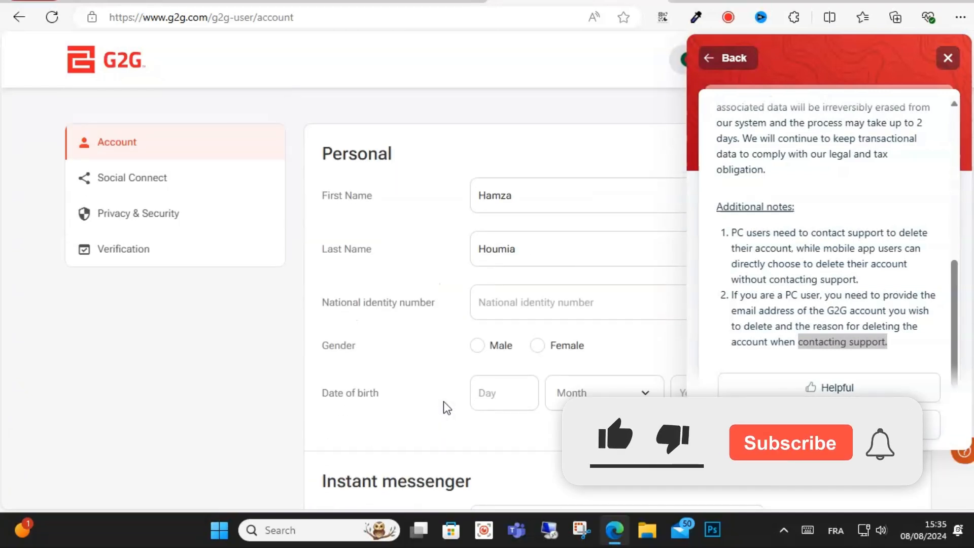
left_click(790, 442)
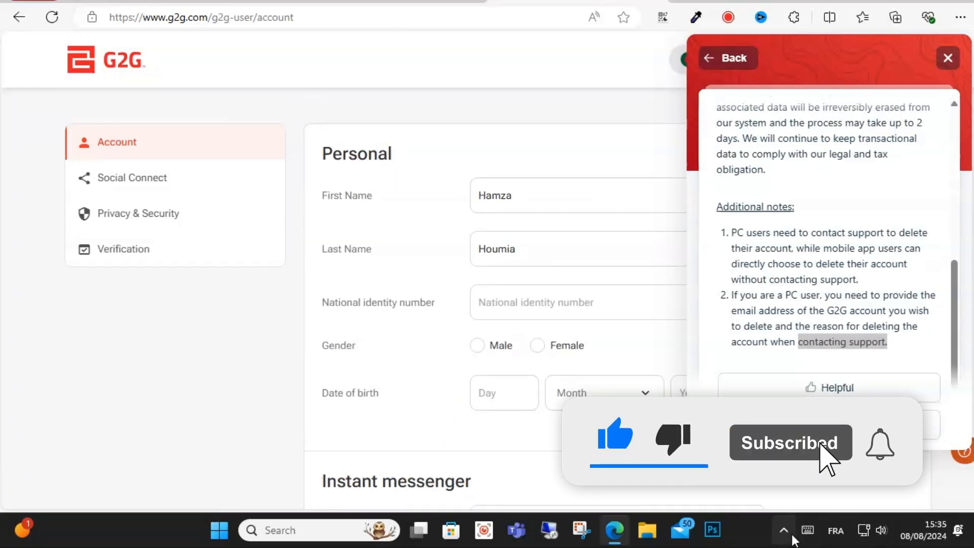